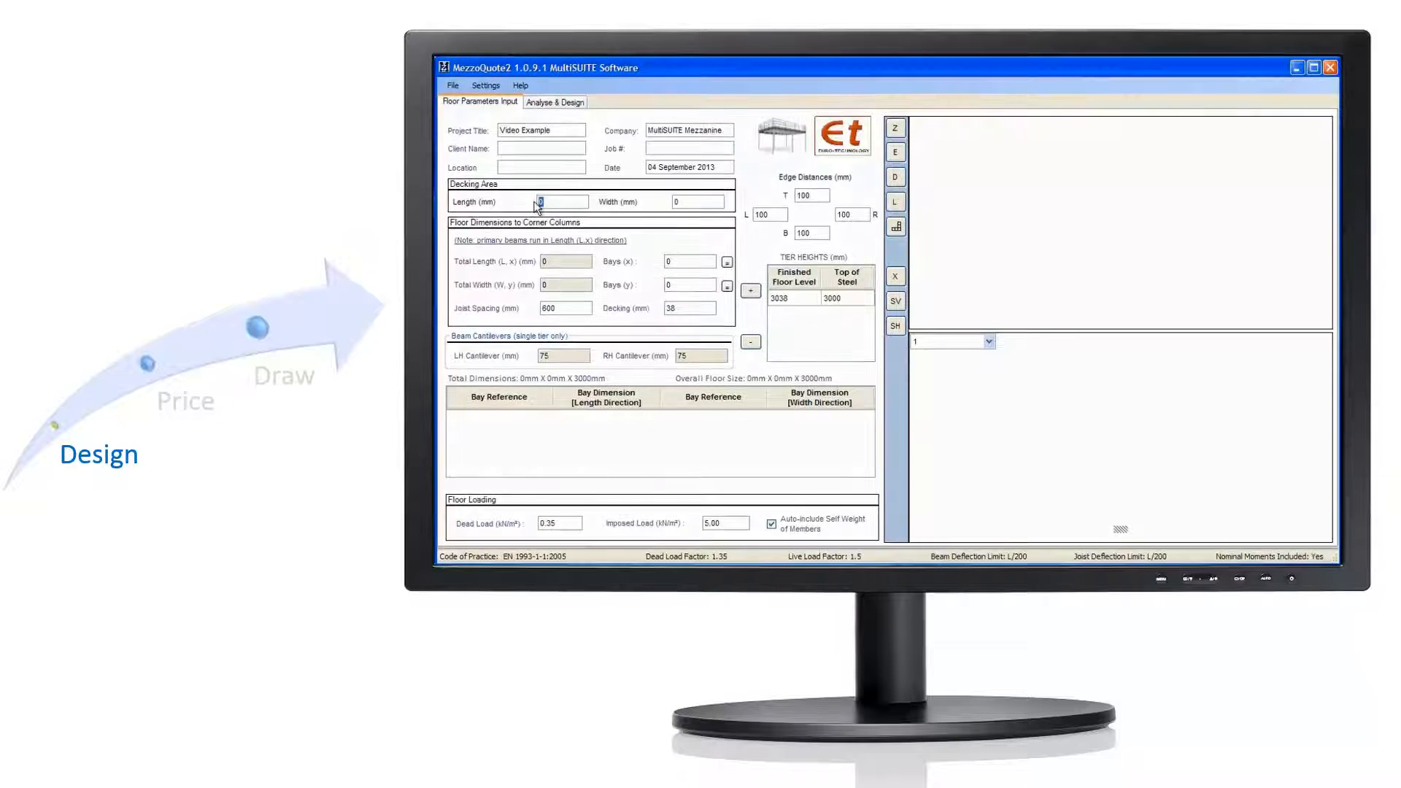
# - Set the decking dimension to 23500 mm, cross-brace a plan bay, and view the passing design checks
pyautogui.write('23500')
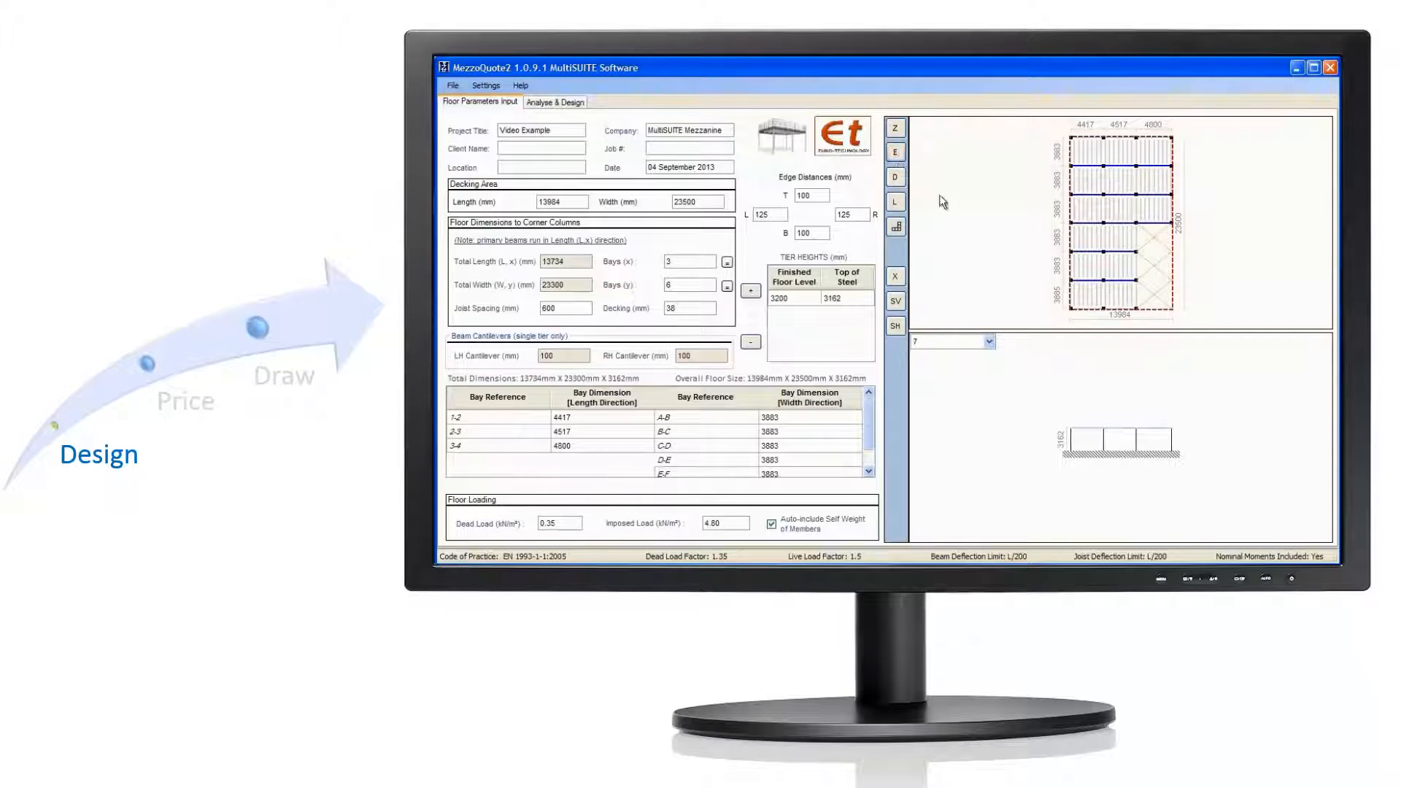
pyautogui.click(895, 275)
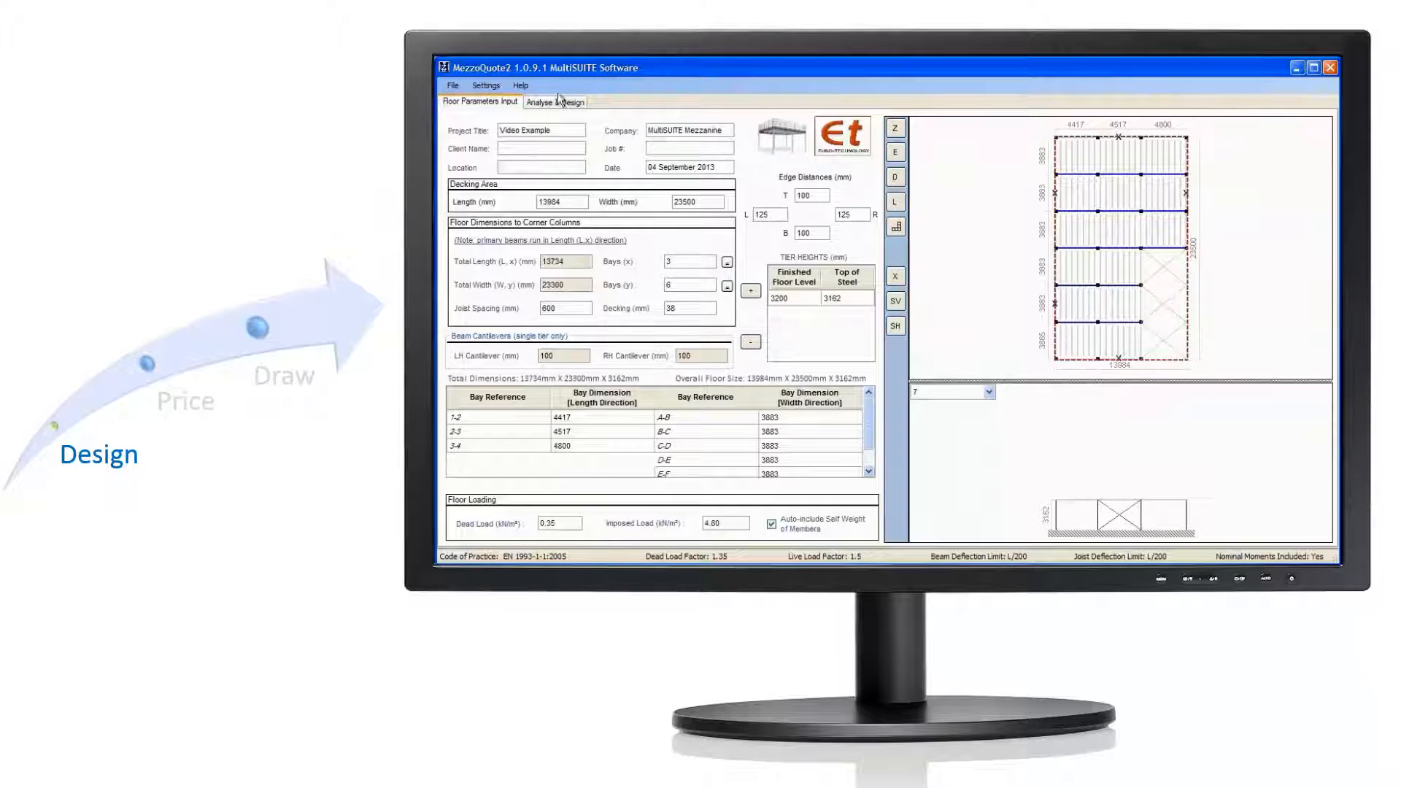
pyautogui.click(554, 101)
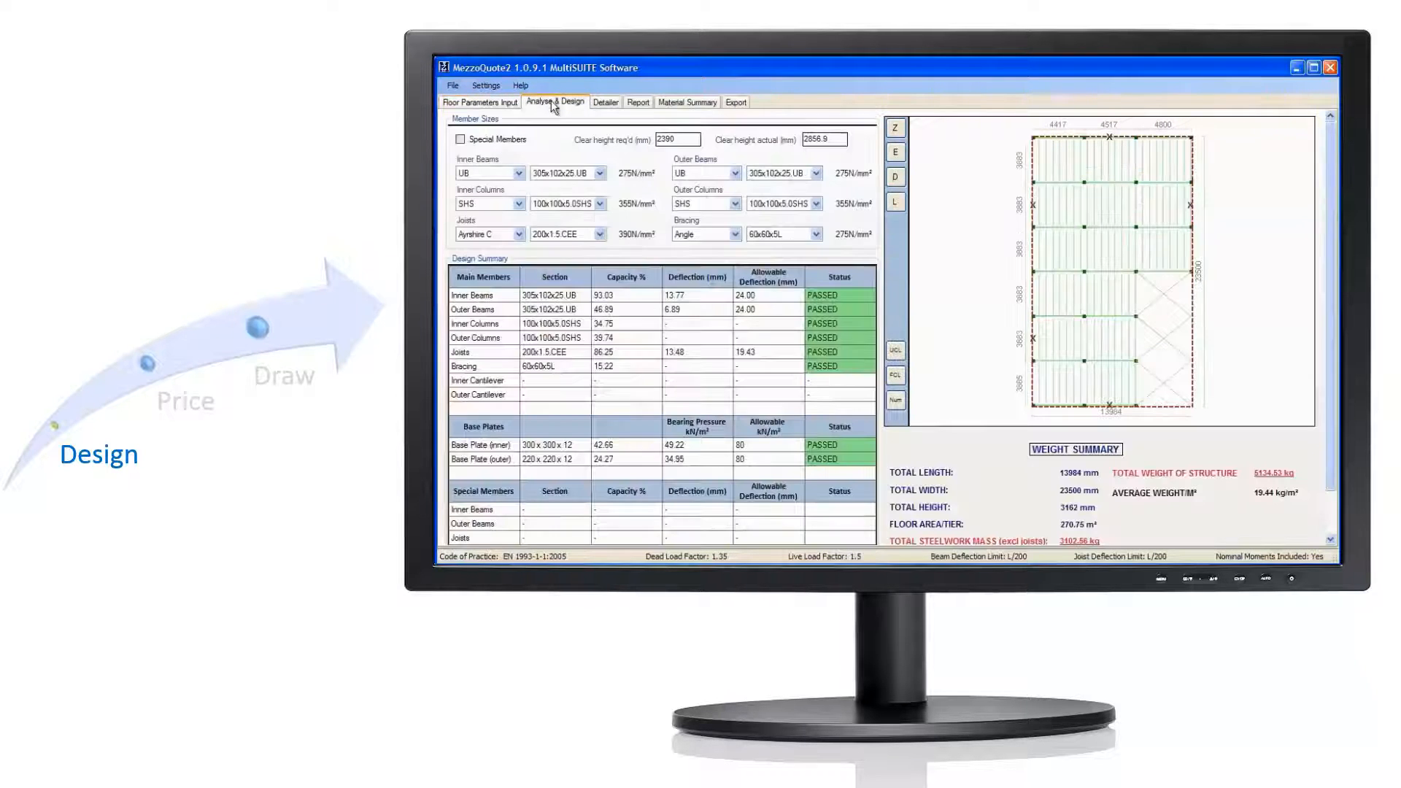
# - Inspect the Detailer base plate and joist cutback details, then view the Material Summary sheet
pyautogui.click(606, 102)
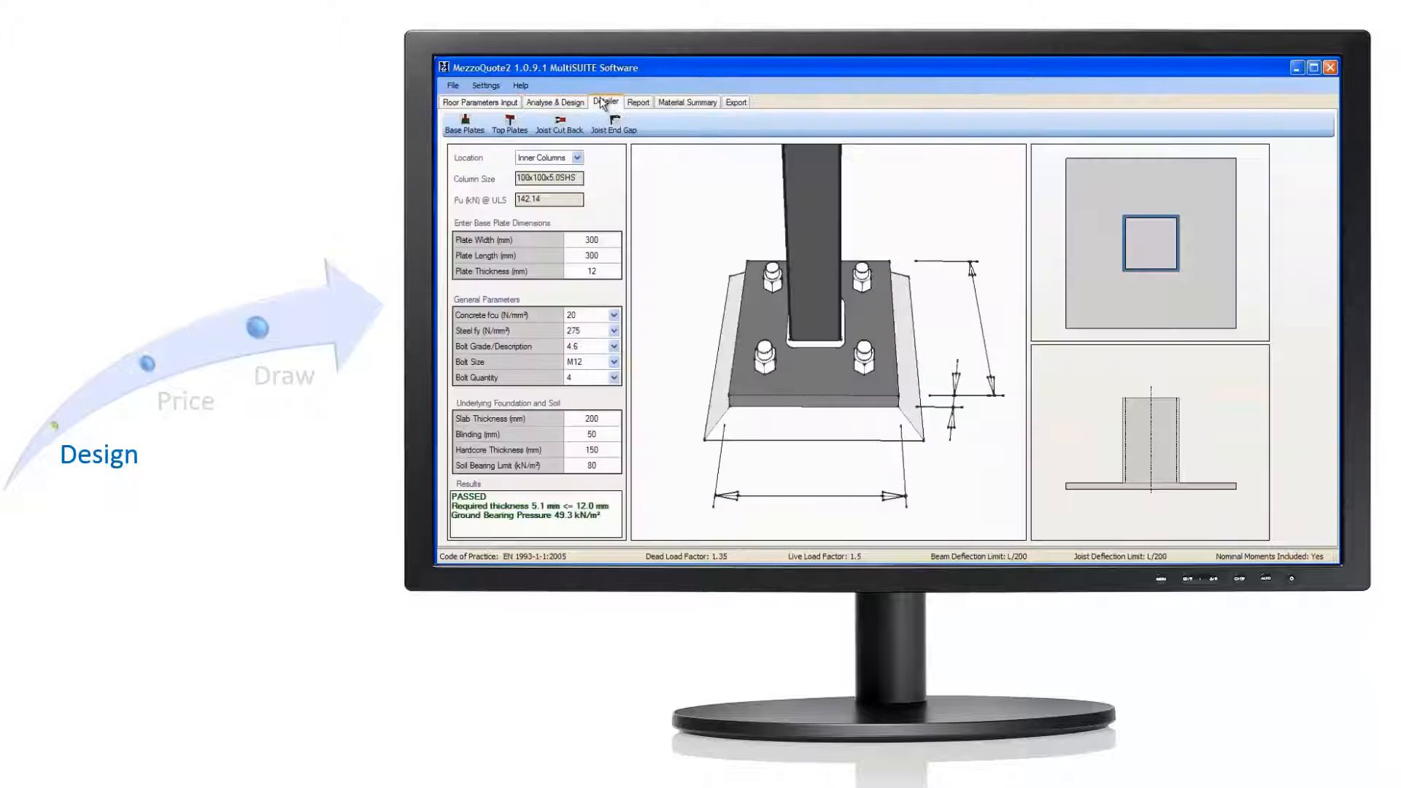
pyautogui.click(559, 124)
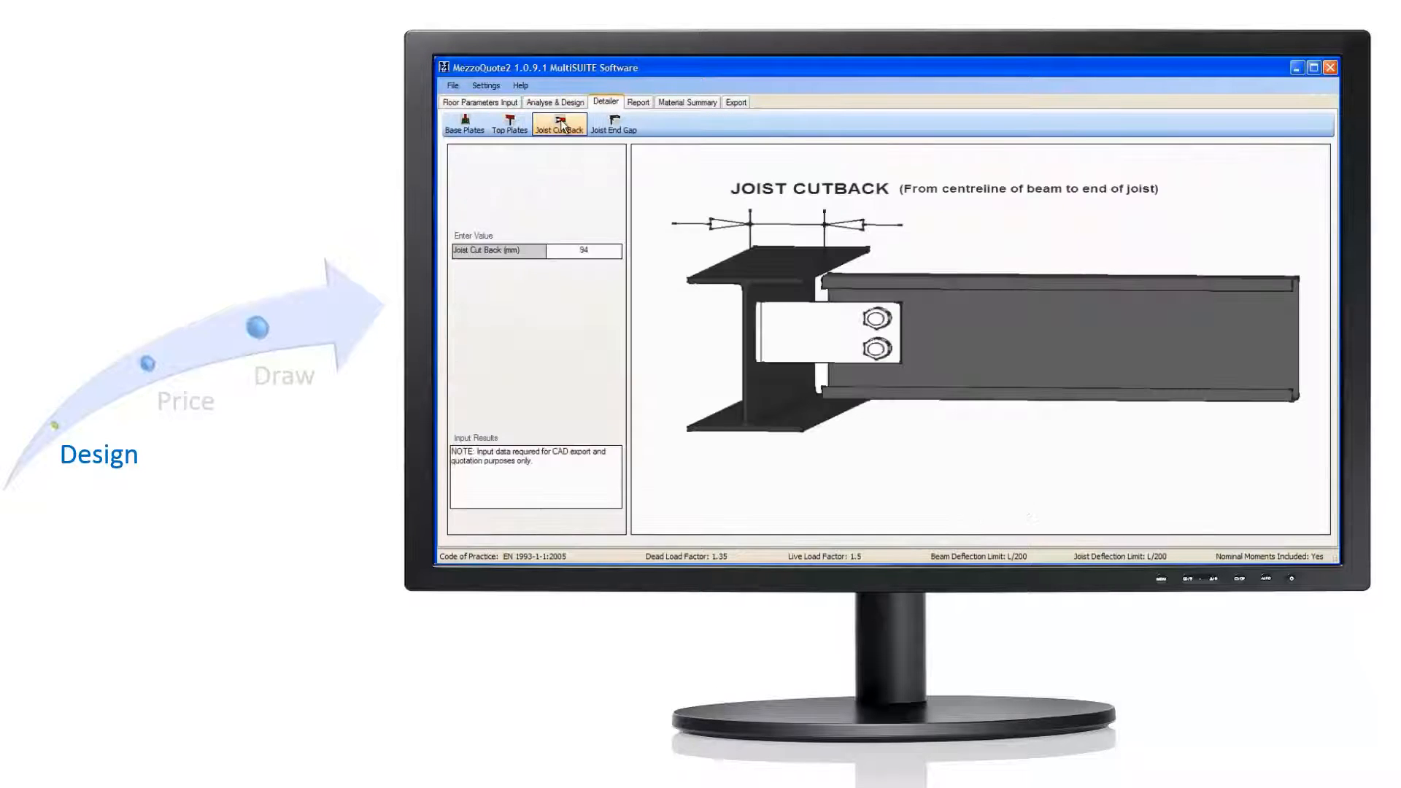
pyautogui.click(686, 102)
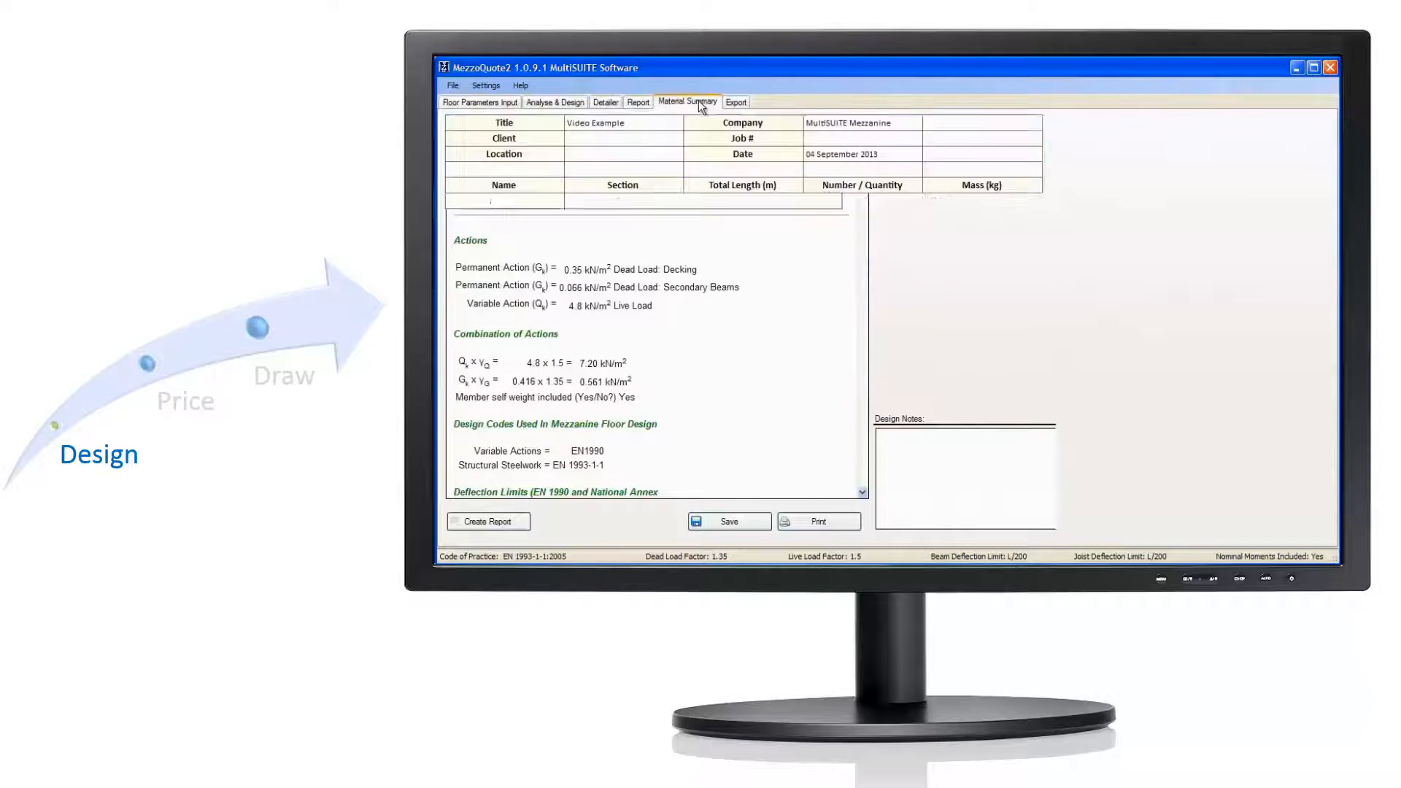